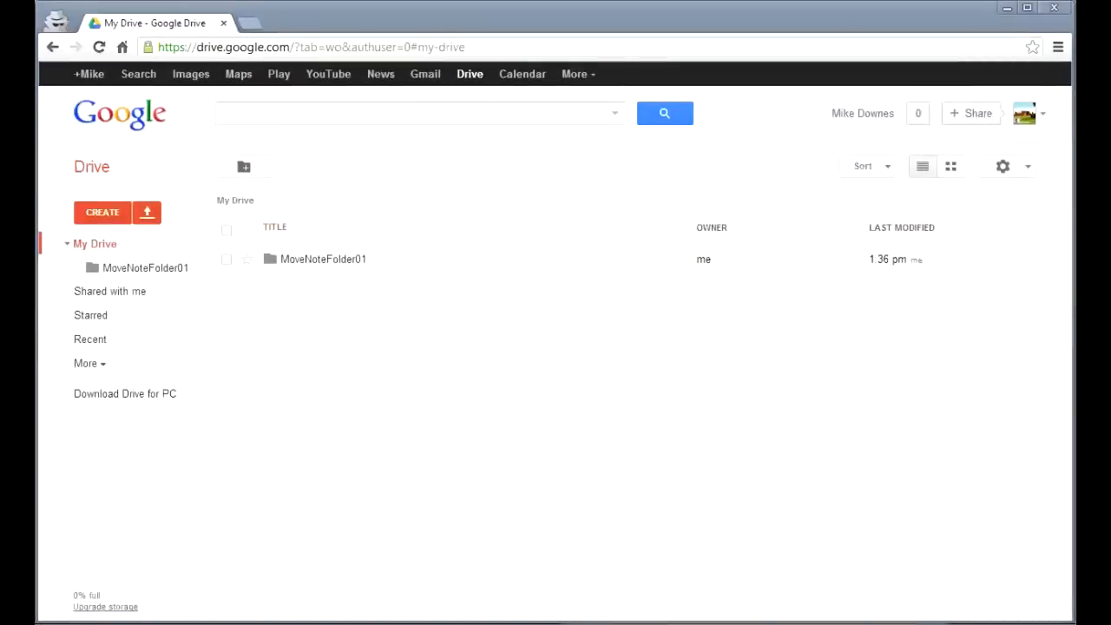
Open the MoveNoteFolder01 folder in Google Drive with Movenote
right_click(322, 259)
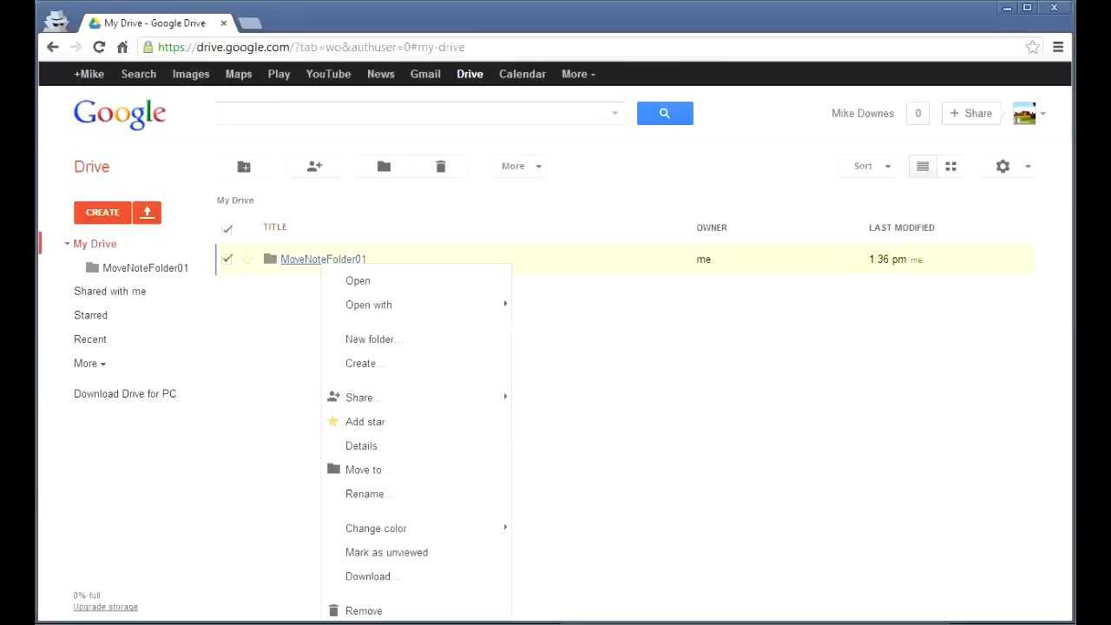
left_click(358, 281)
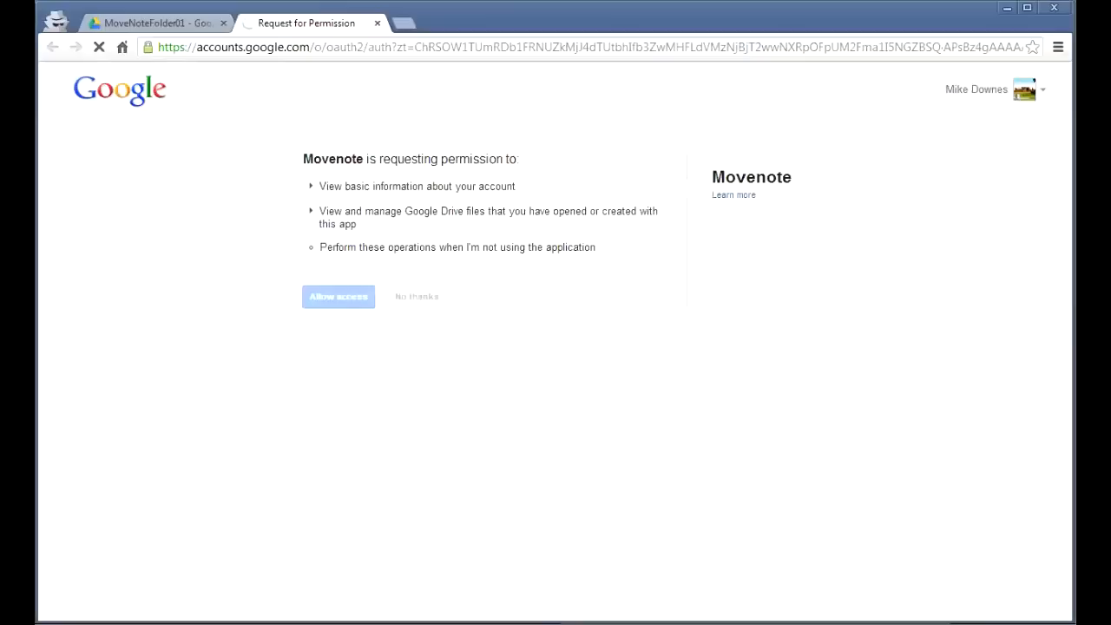
Allow Movenote access to the Drive account and accept its Terms of Use
left_click(336, 295)
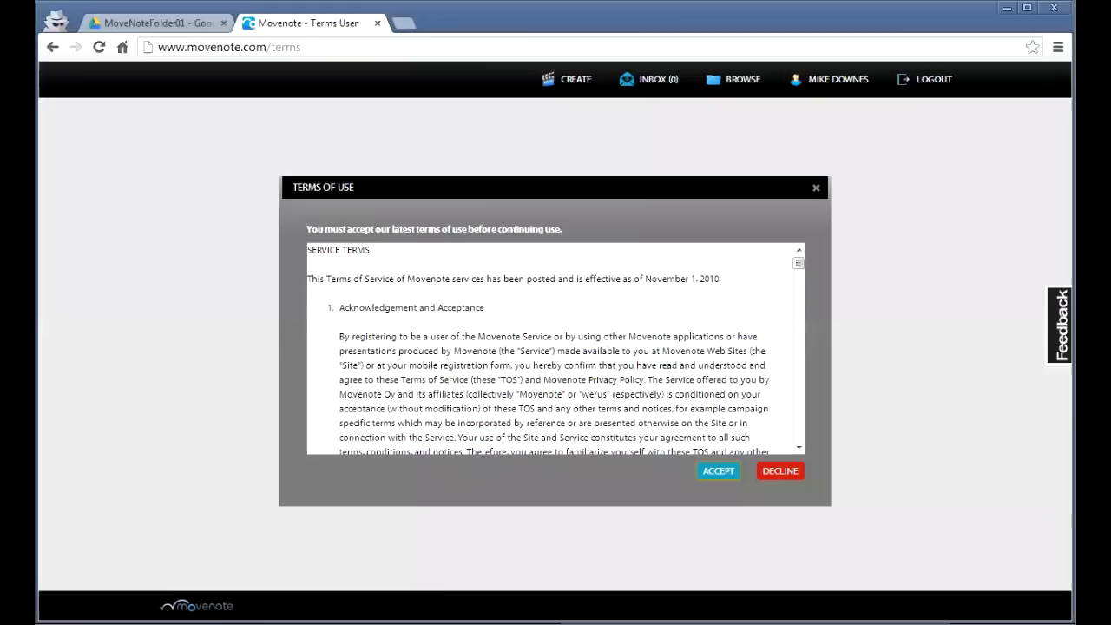
left_click(719, 470)
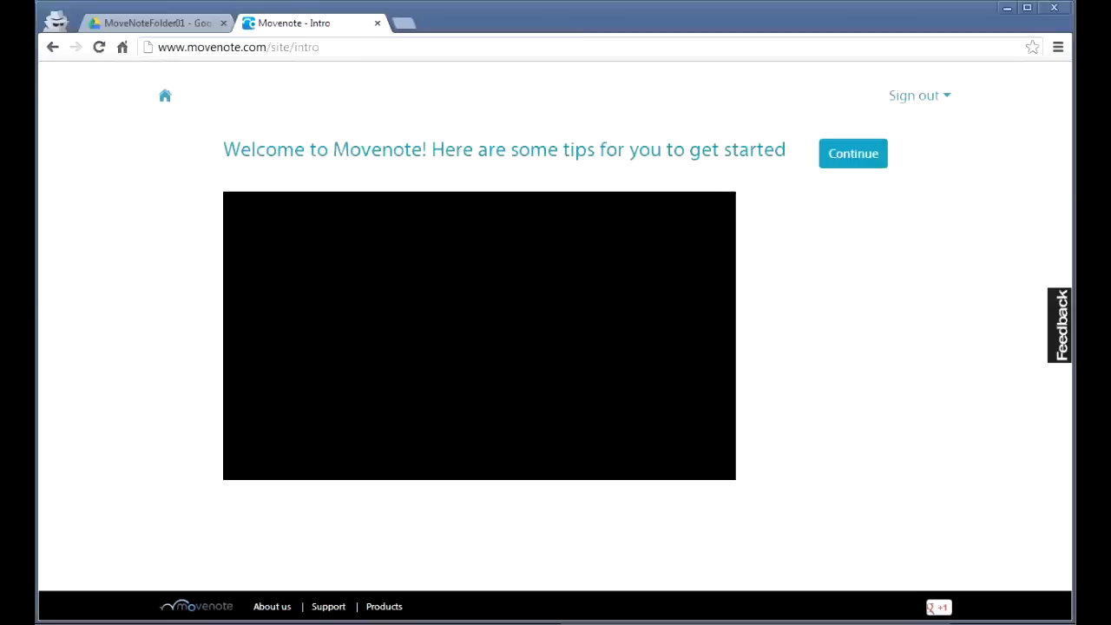
Continue past the tips, add seven slides of content, and dismiss the export options
left_click(852, 153)
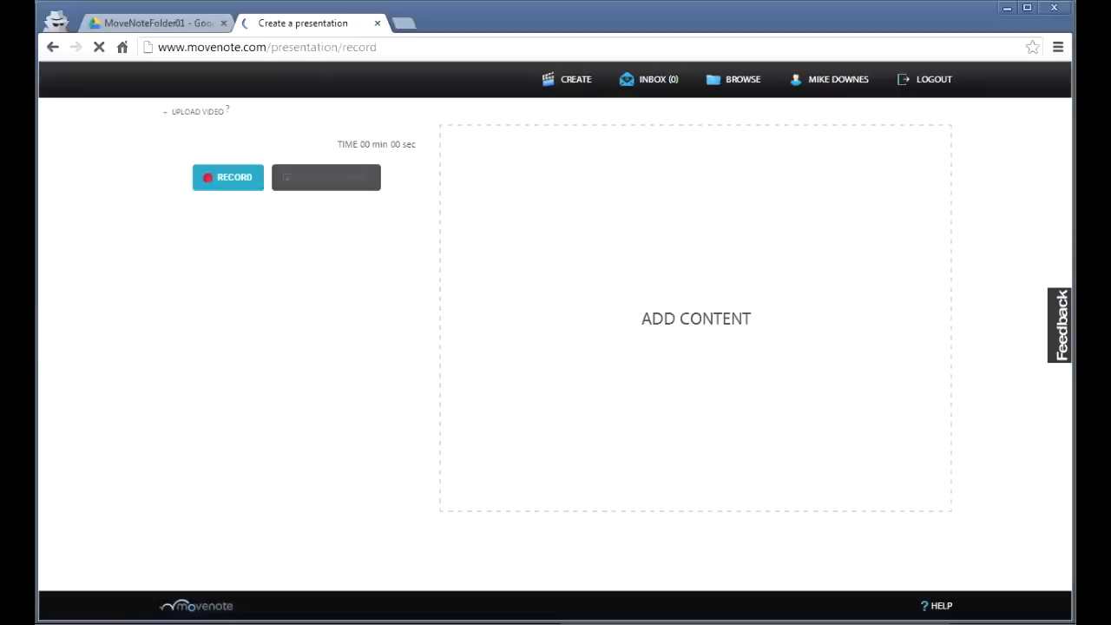
left_click(227, 177)
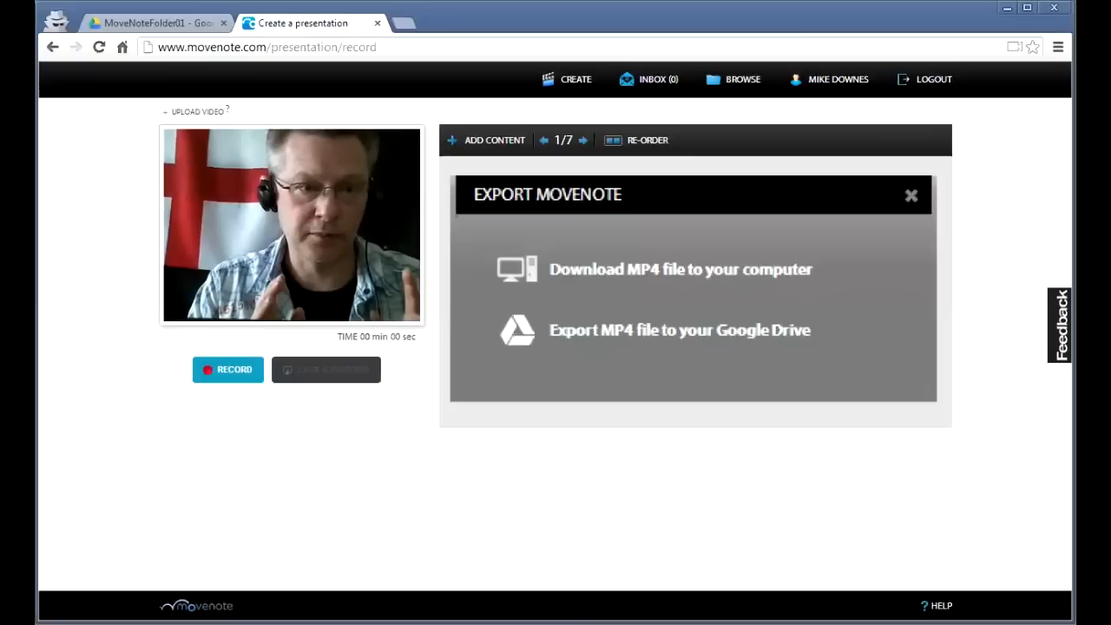
left_click(583, 139)
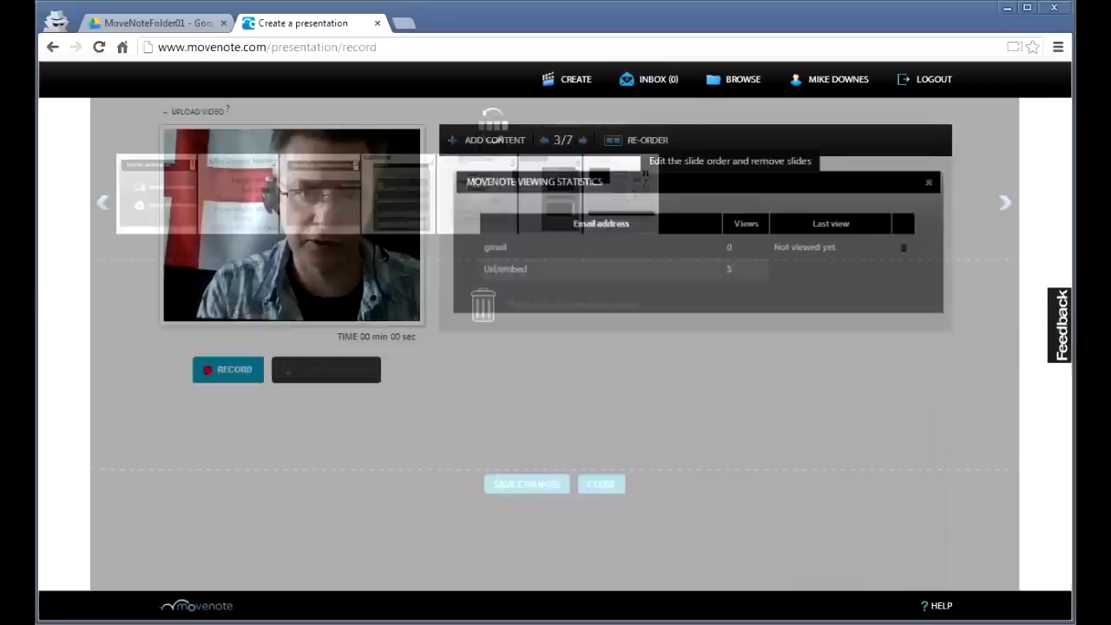
Reorder the seven slides in the Re-order editor and save the new order
left_click(926, 182)
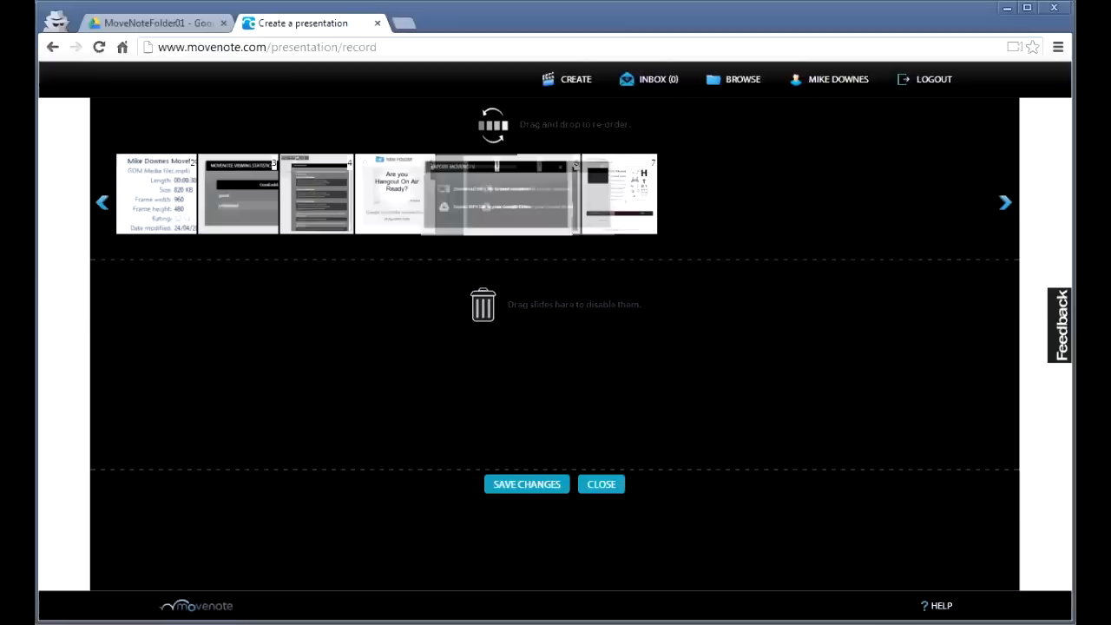
left_click(601, 483)
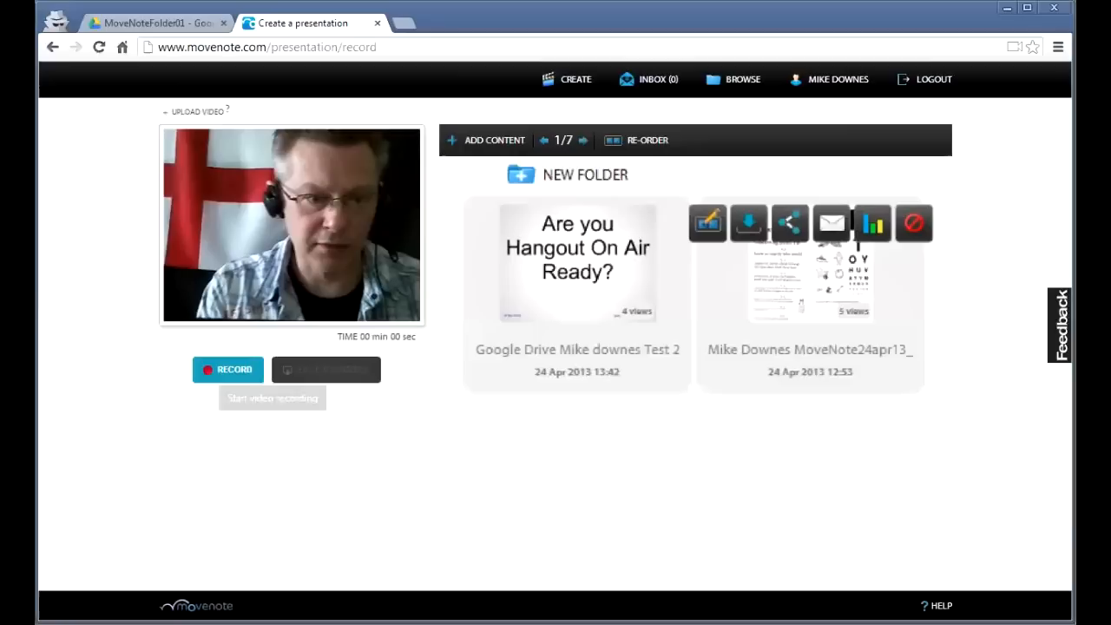
Record the webcam talk while advancing slides, then save it for preview
left_click(228, 368)
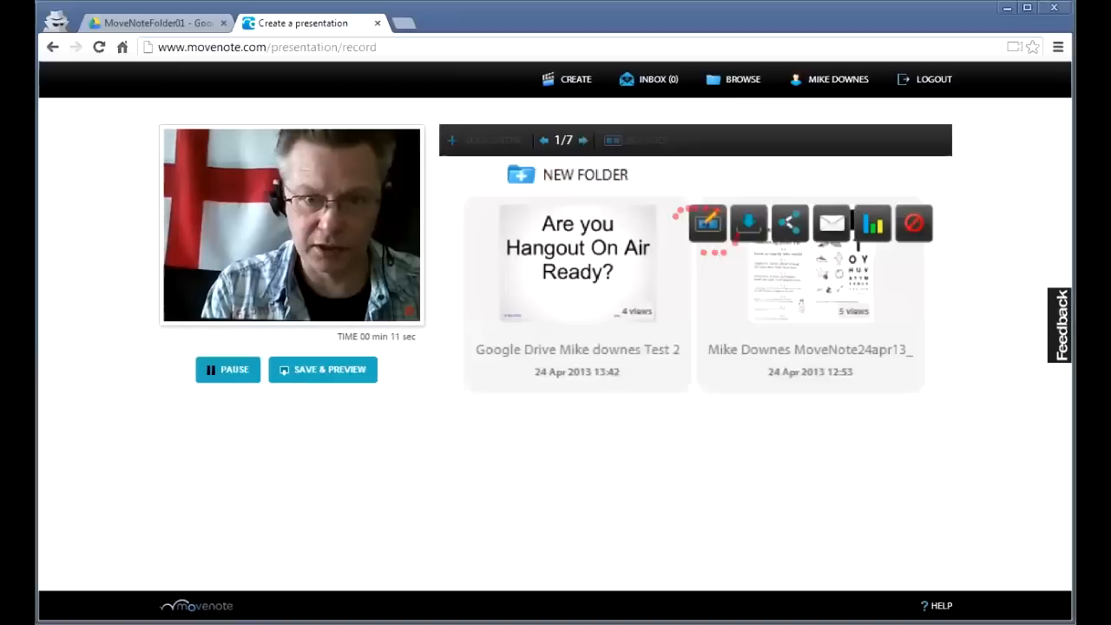
left_click(583, 138)
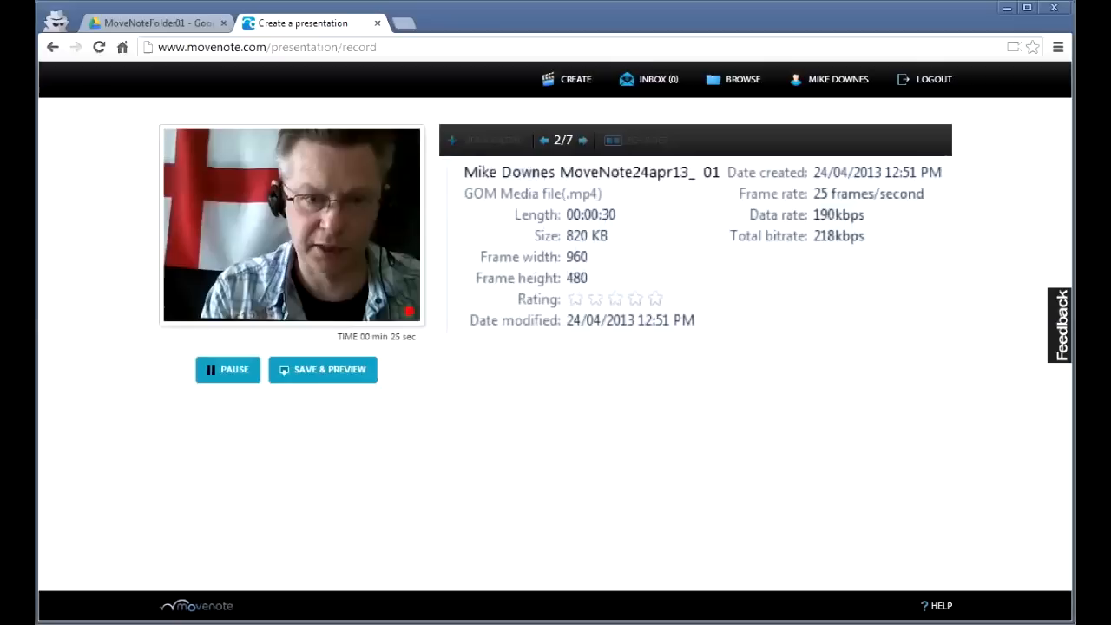
left_click(323, 368)
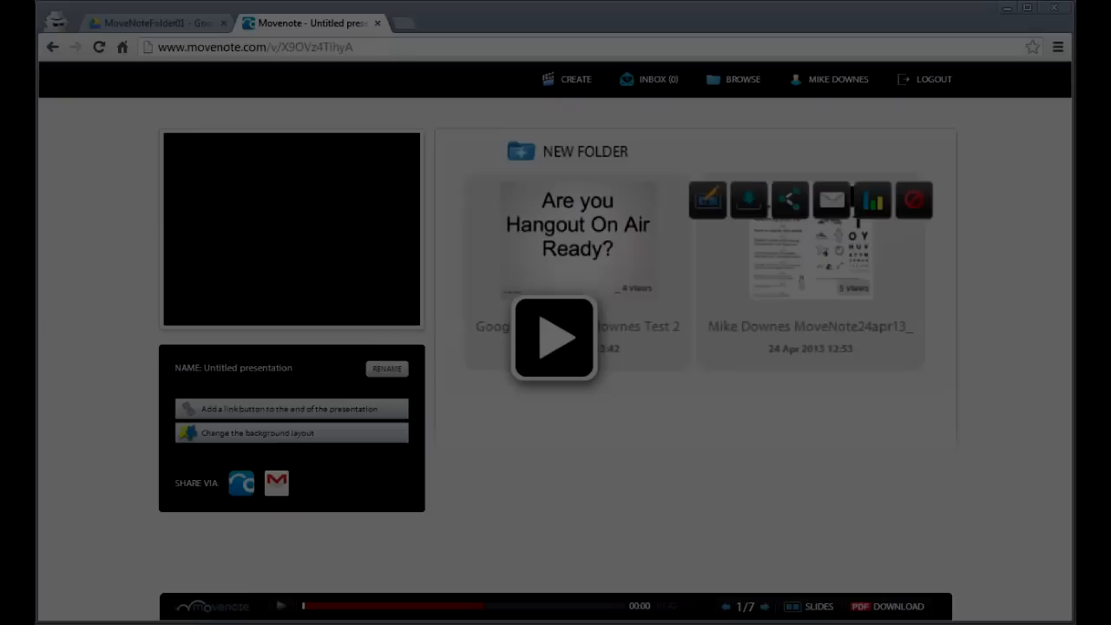
Play the finished presentation and view its embedded player on the MoveNote Test Page
left_click(555, 337)
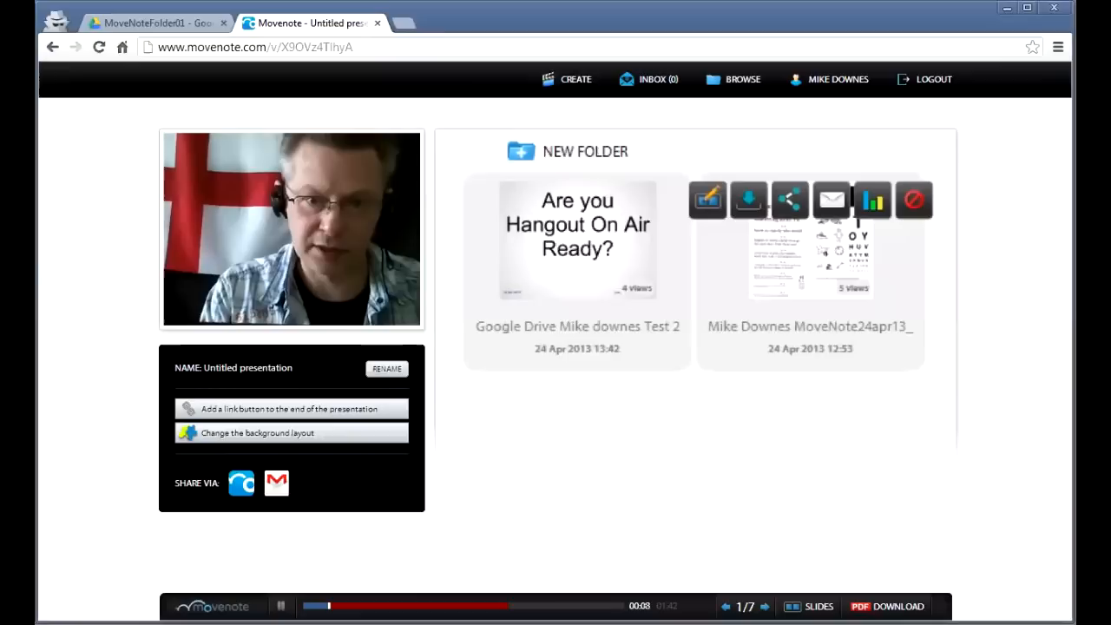
left_click(871, 200)
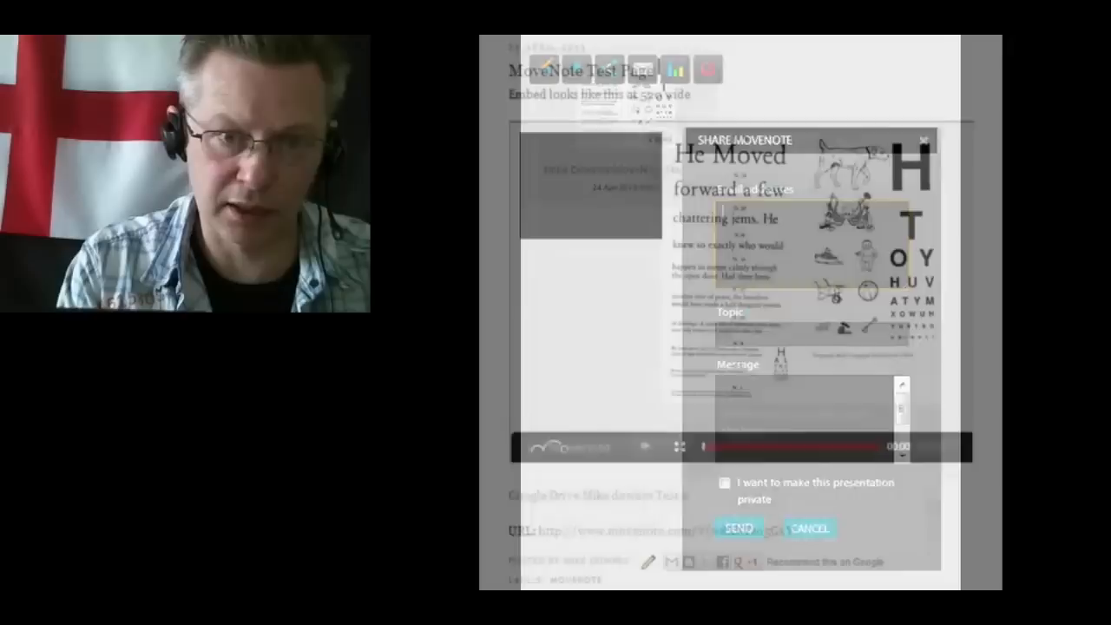
left_click(807, 528)
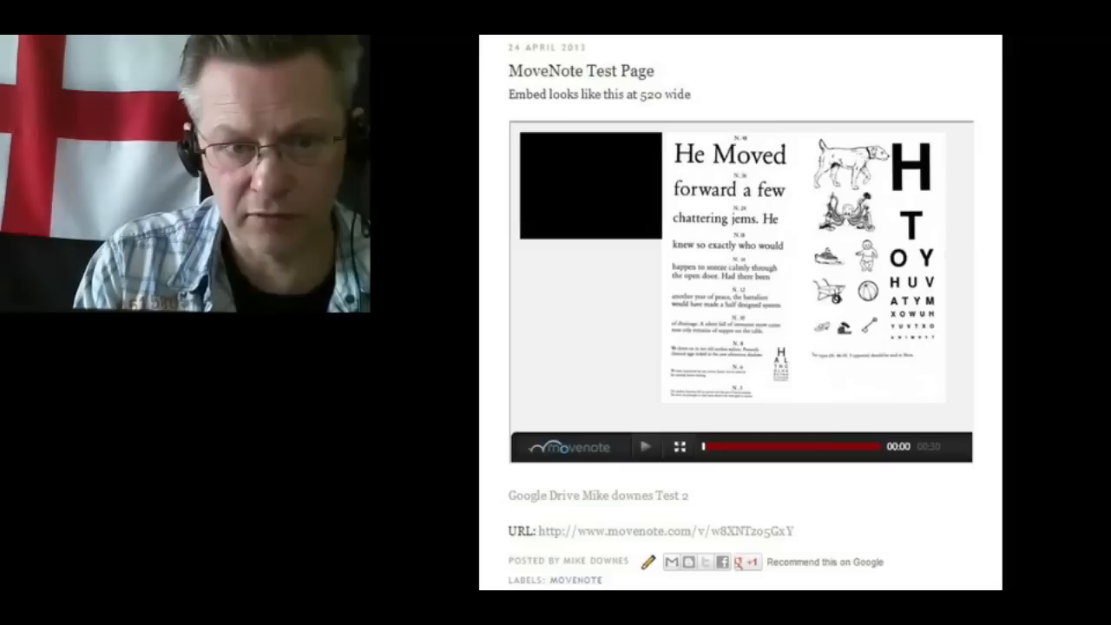